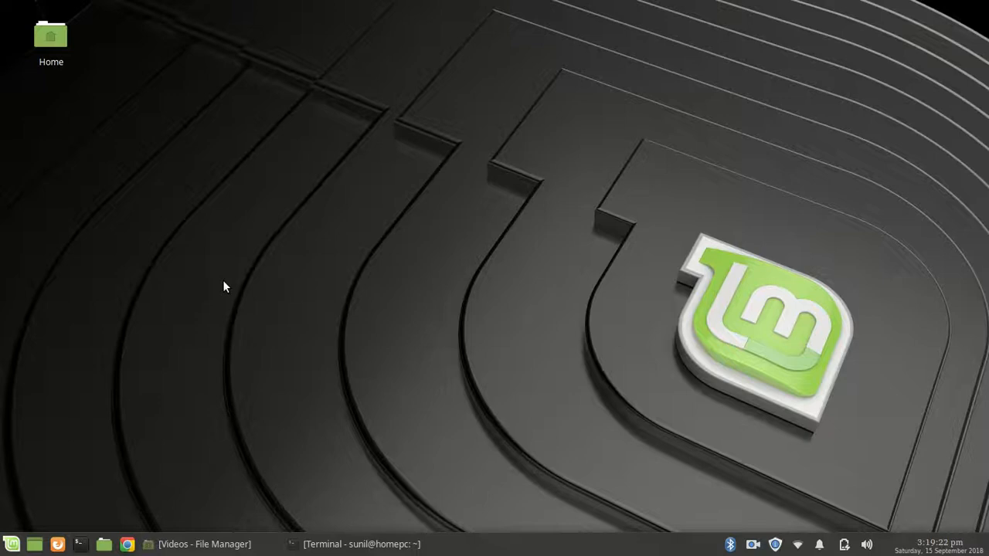
# Restore the terminal window and list the home folder, then /etc/, with ls.
pyautogui.click(368, 544)
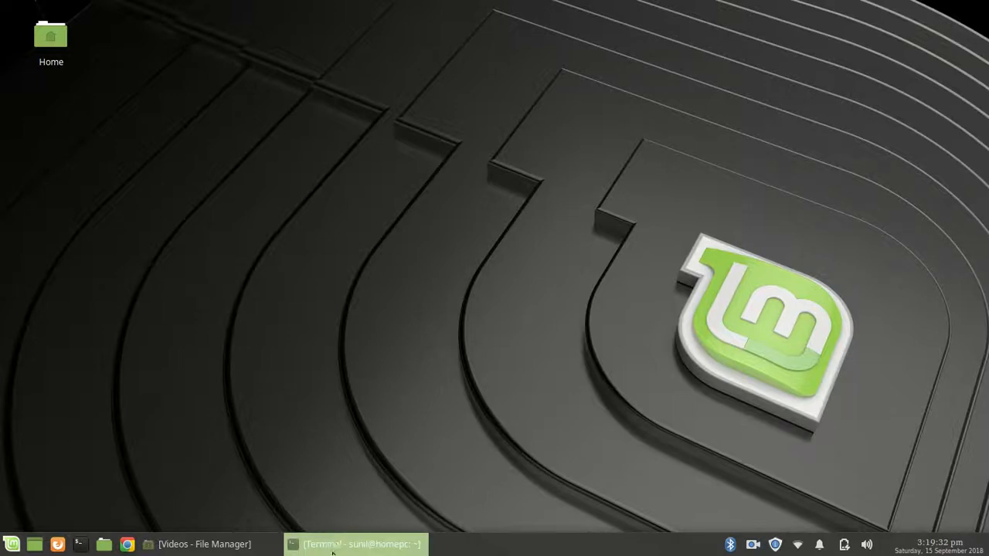
pyautogui.click(365, 544)
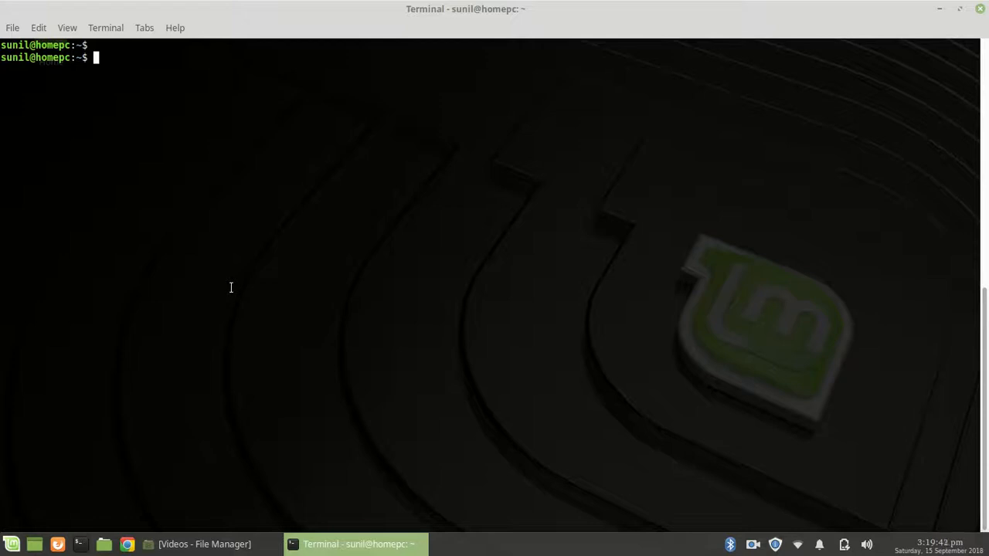
pyautogui.write('ls')
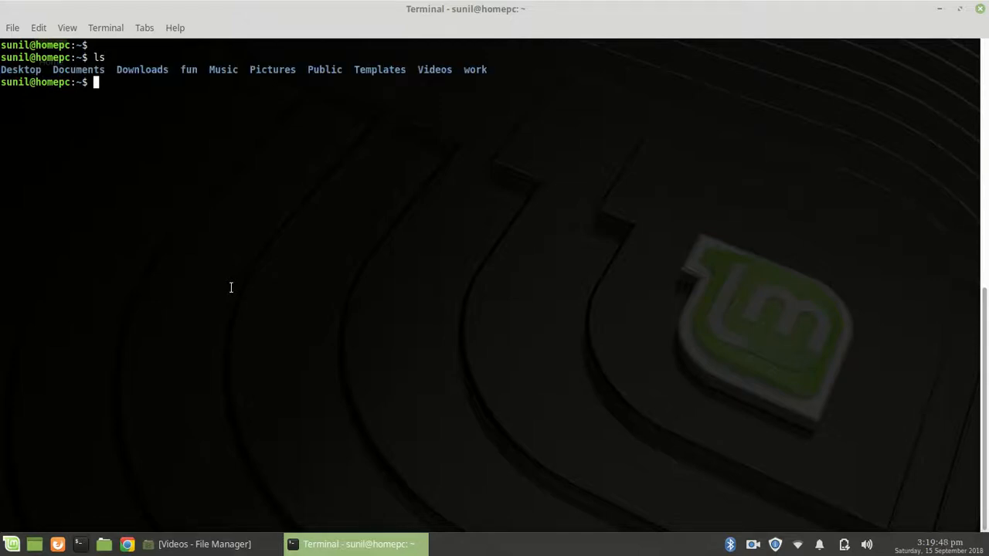
pyautogui.write('ls /etc/')
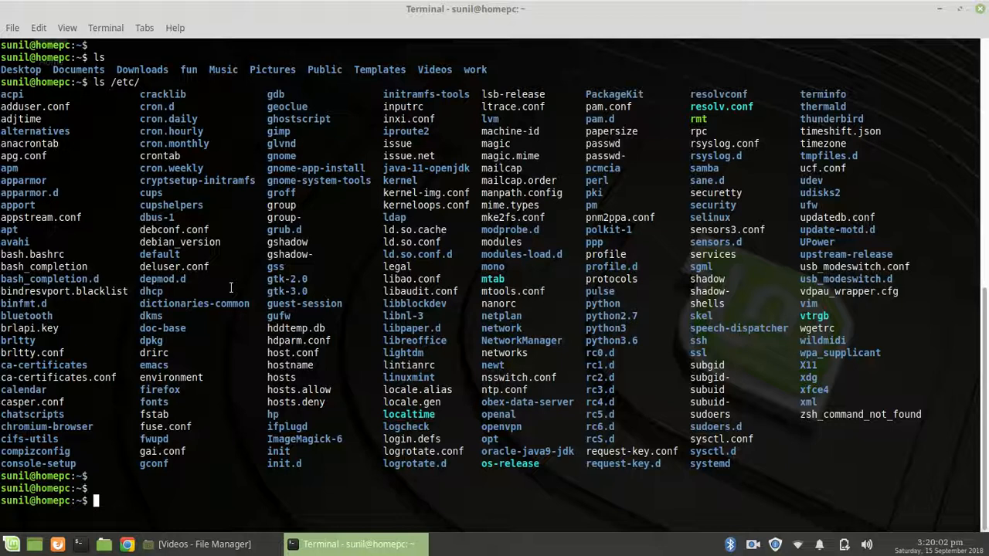
pyautogui.write('ls')
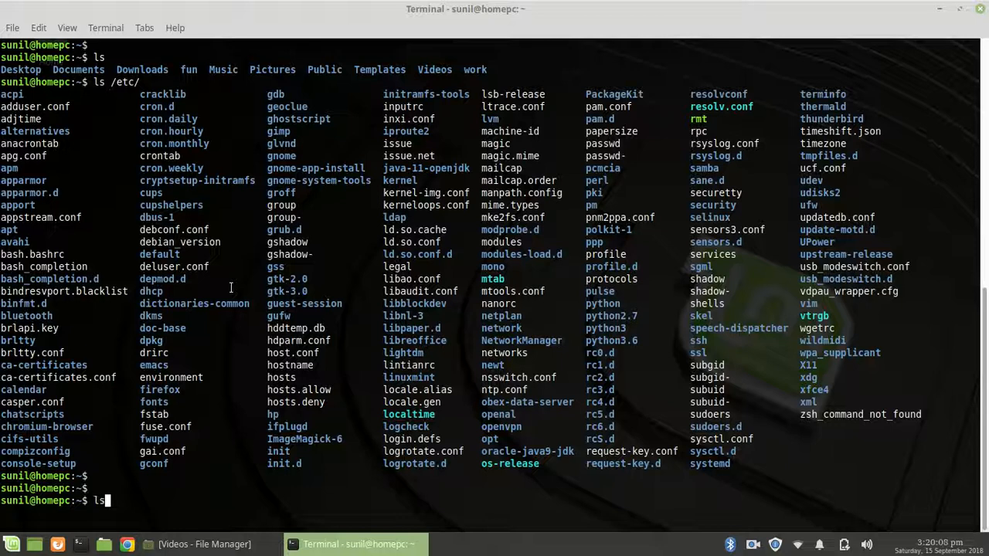
# Run sl twice and get 'command not found' with a suggestion to install it.
pyautogui.write('l')
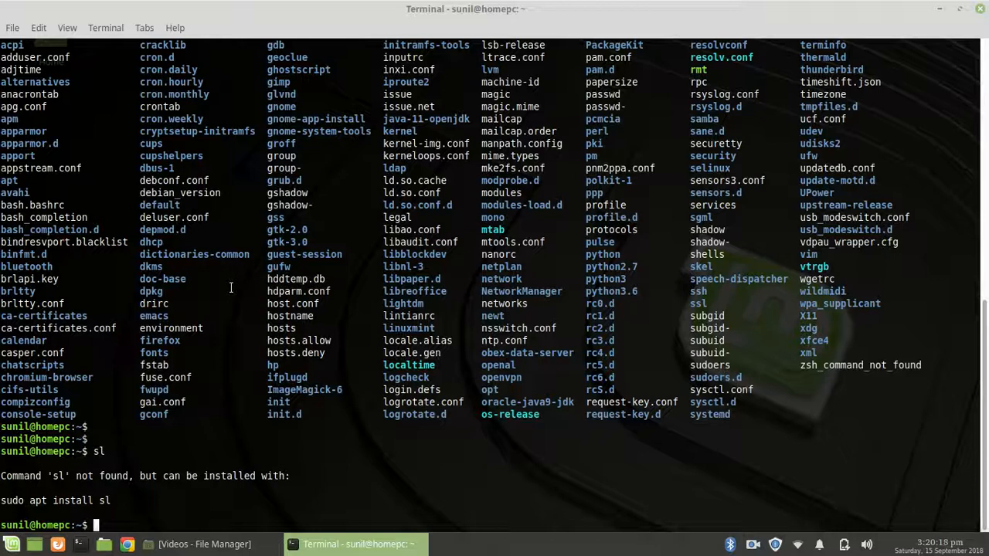
pyautogui.write('sl')
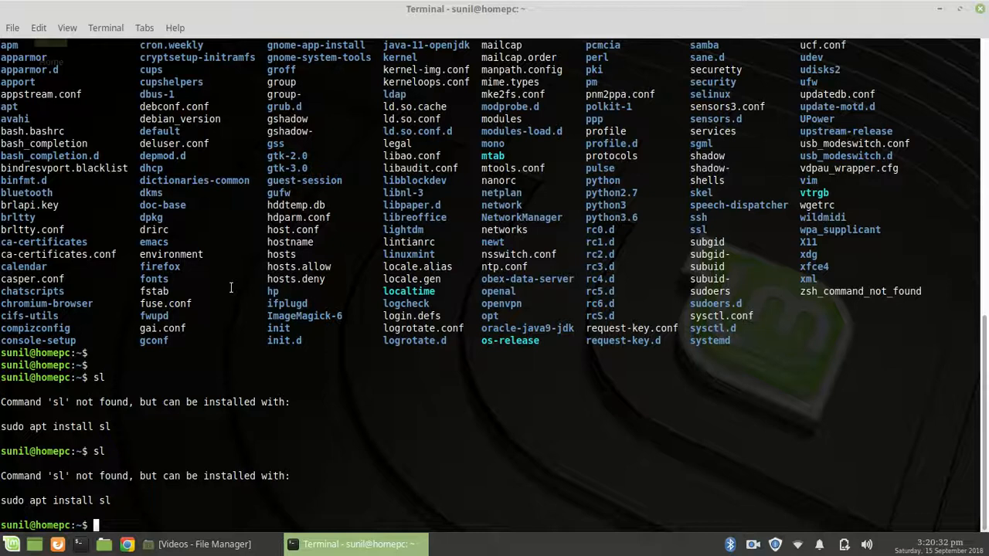
pyautogui.write('sl')
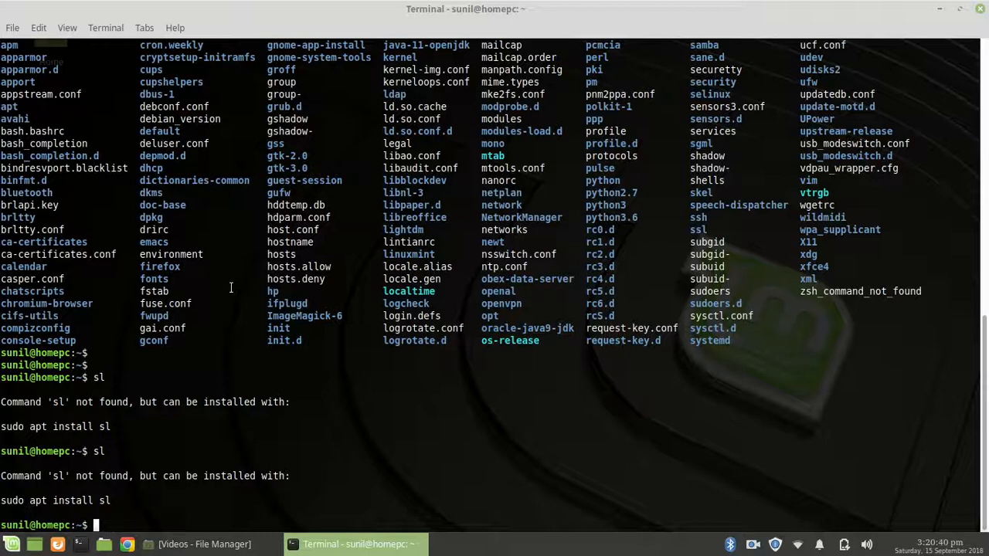
pyautogui.press('Return')
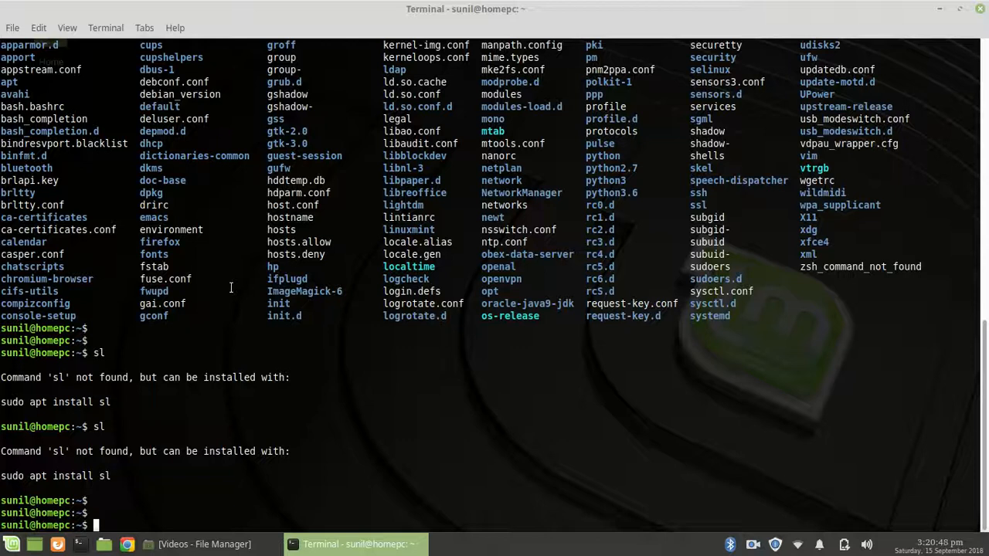
# Install the sl package with sudo apt-get install sl and let setup finish.
pyautogui.write('sudo')
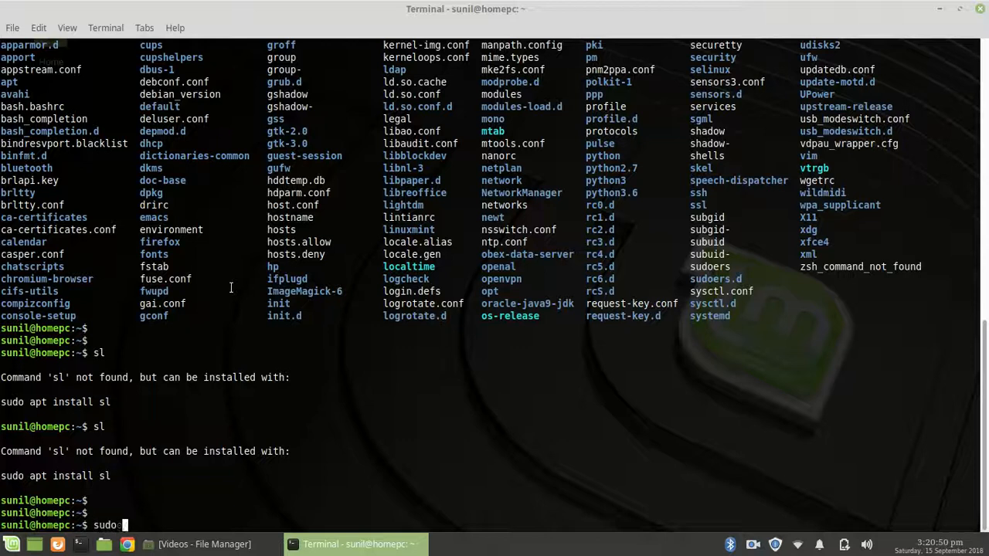
pyautogui.write('apt-get install')
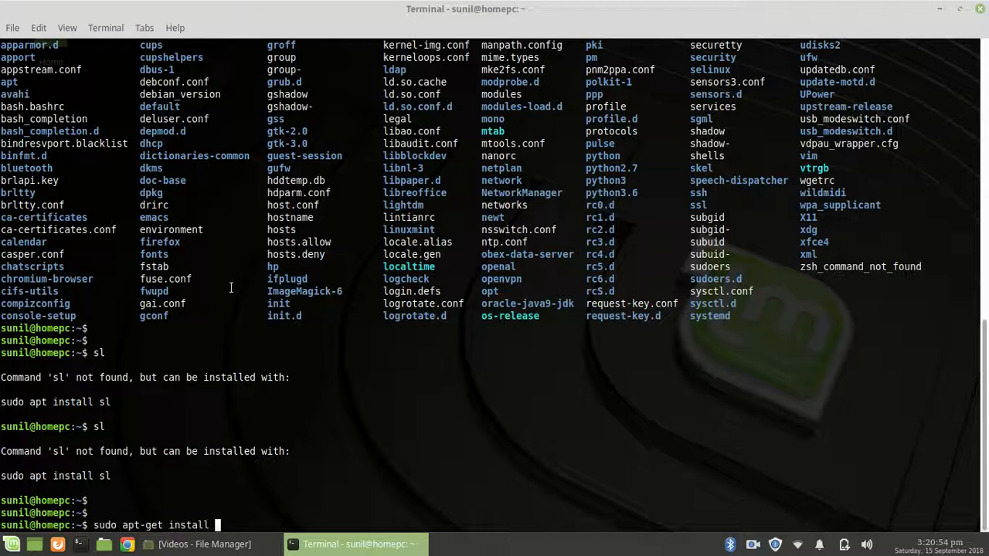
pyautogui.write('sl')
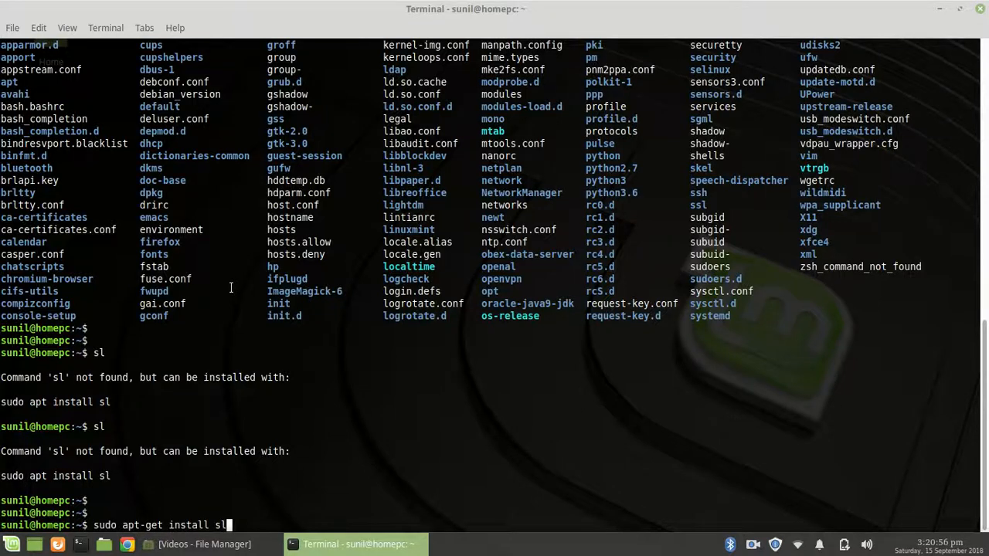
pyautogui.press('Return')
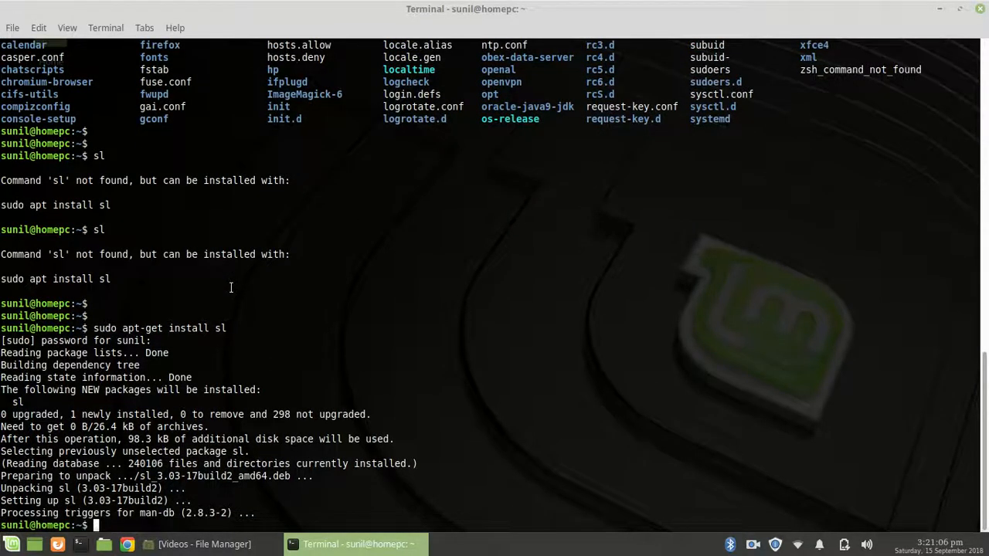
pyautogui.press('Return')
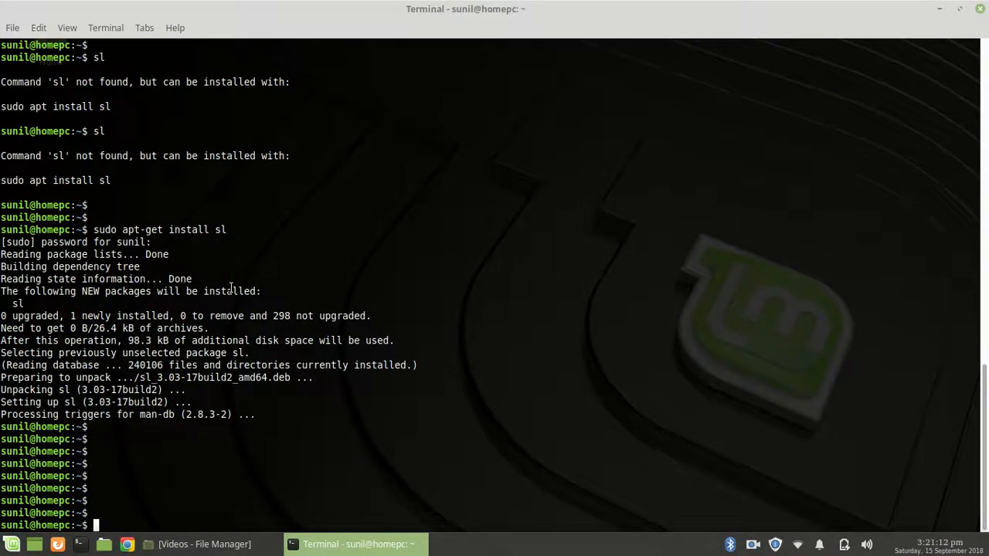
# Run sl plainly twice, then sl /etc/, each returning to a fresh prompt.
pyautogui.write('sl')
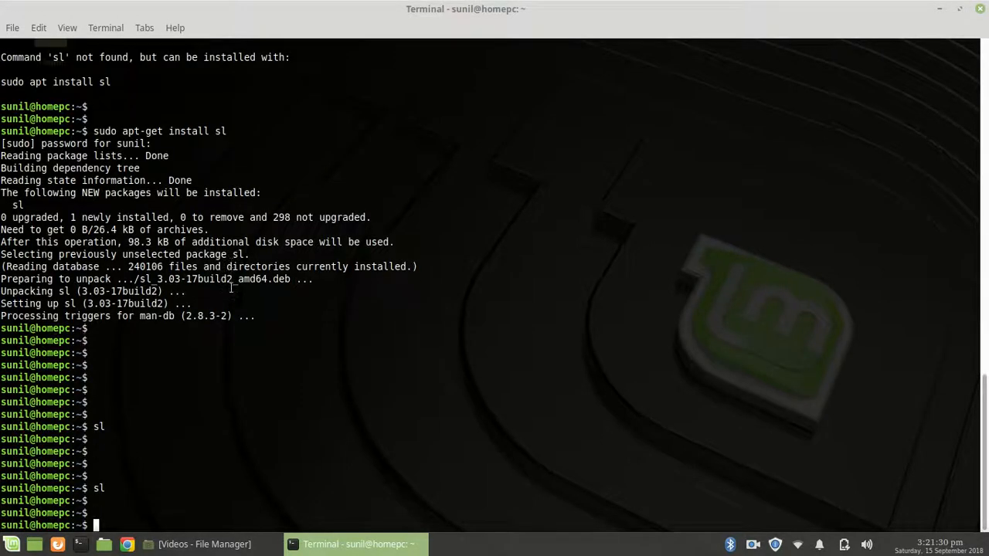
pyautogui.write('sl /etc/')
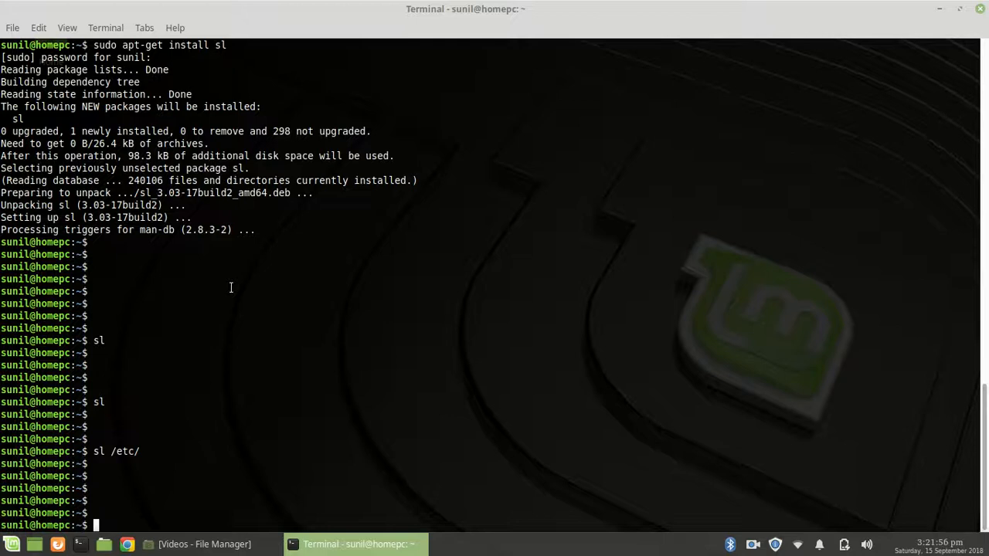
pyautogui.write('m')
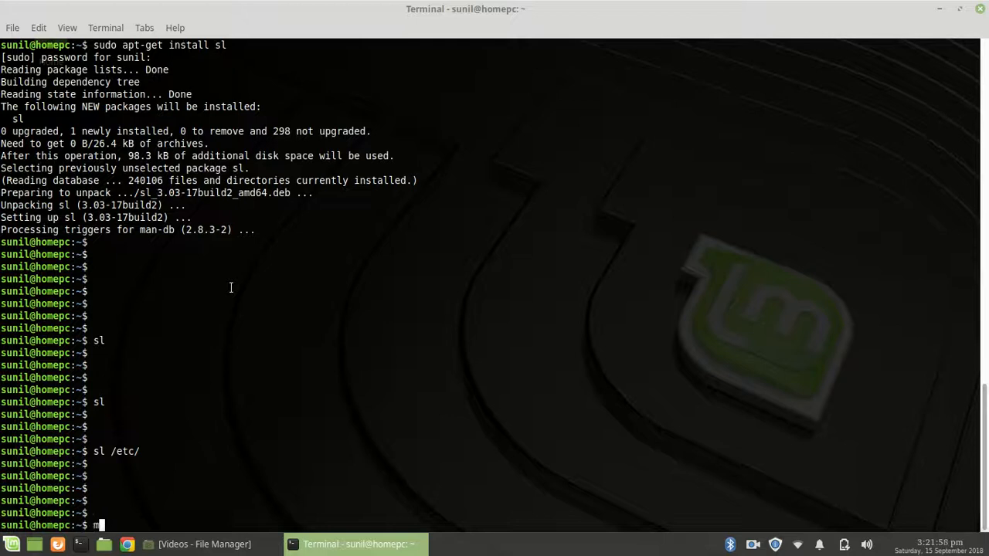
# Open man sl and select its one-line description and the -a option description.
pyautogui.write('an')
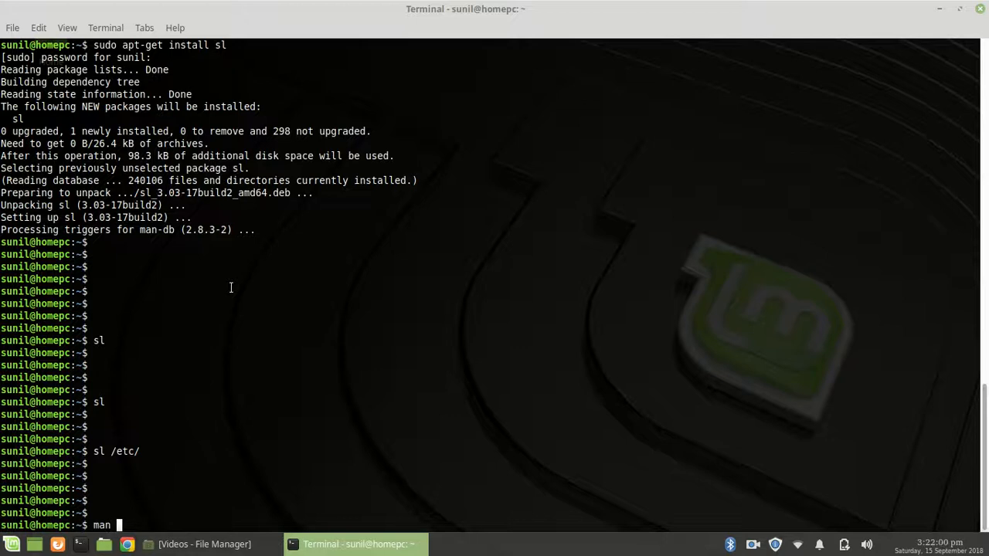
pyautogui.write('sl')
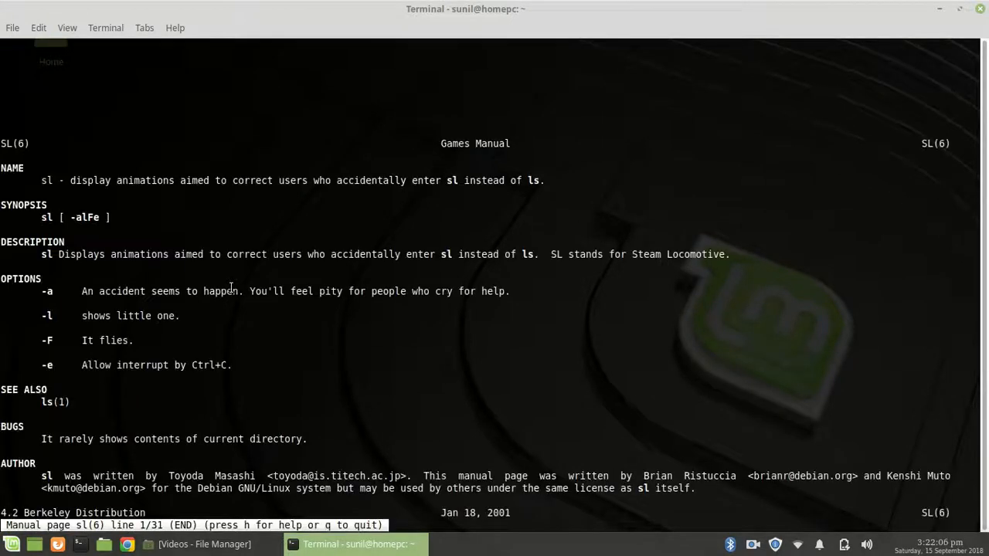
pyautogui.moveTo(108, 193)
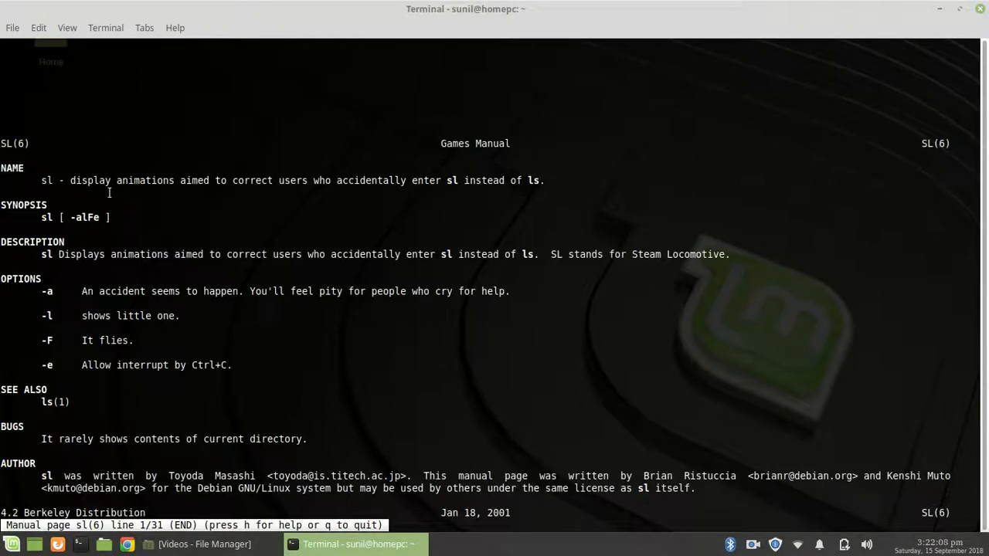
pyautogui.moveTo(71, 180); pyautogui.dragTo(233, 179)
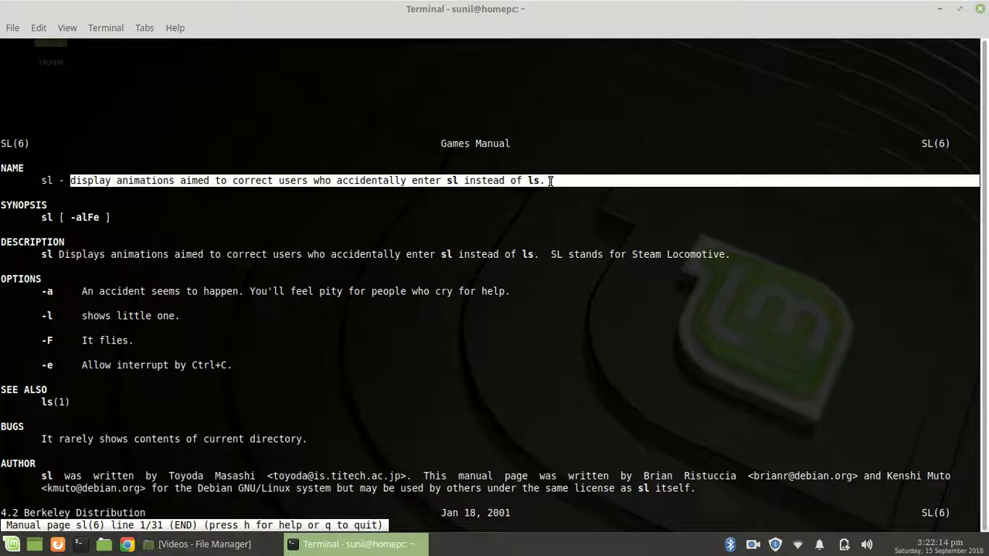
pyautogui.moveTo(114, 253)
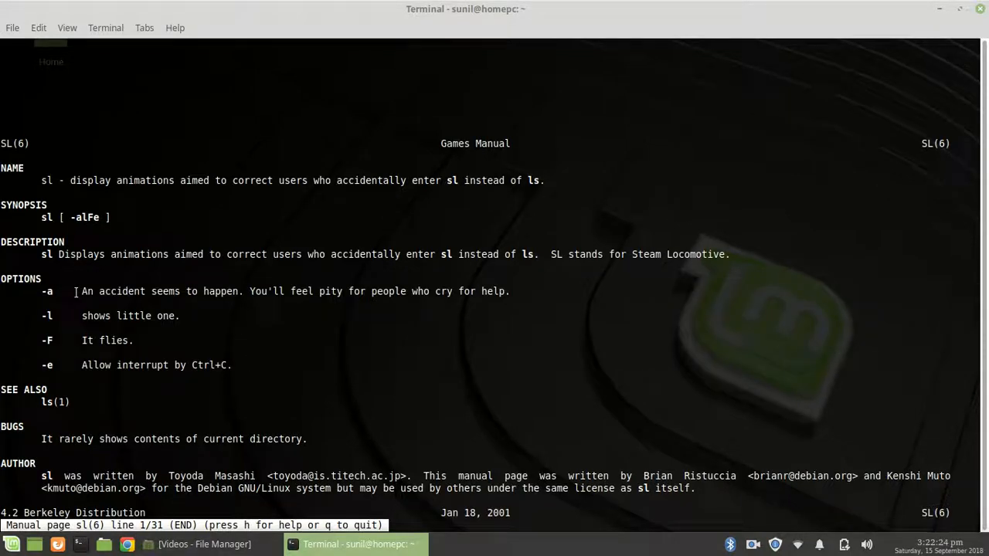
pyautogui.moveTo(82, 290); pyautogui.dragTo(207, 290)
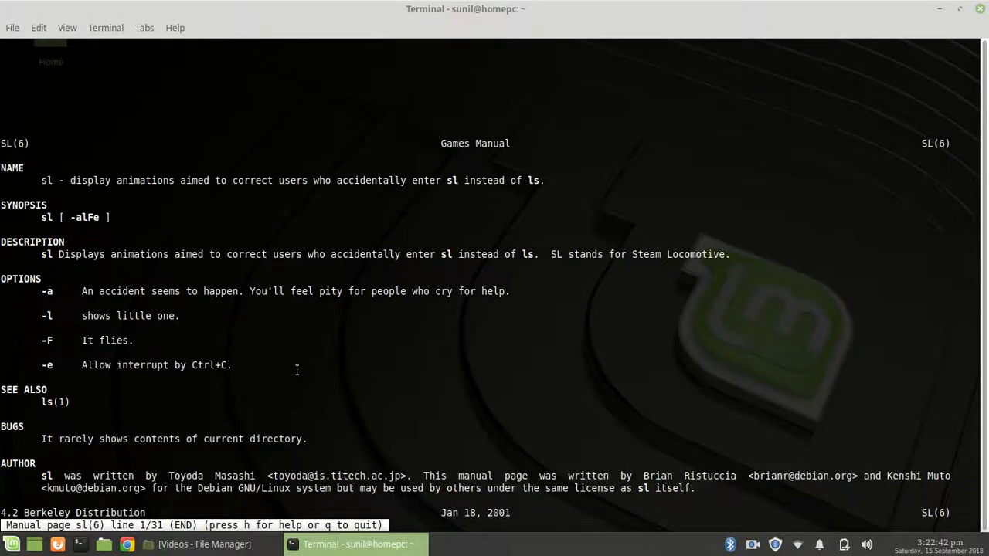
# Quit the manual and run sl -a, then sl -l.
pyautogui.press('q')
pyautogui.write('sl -a')
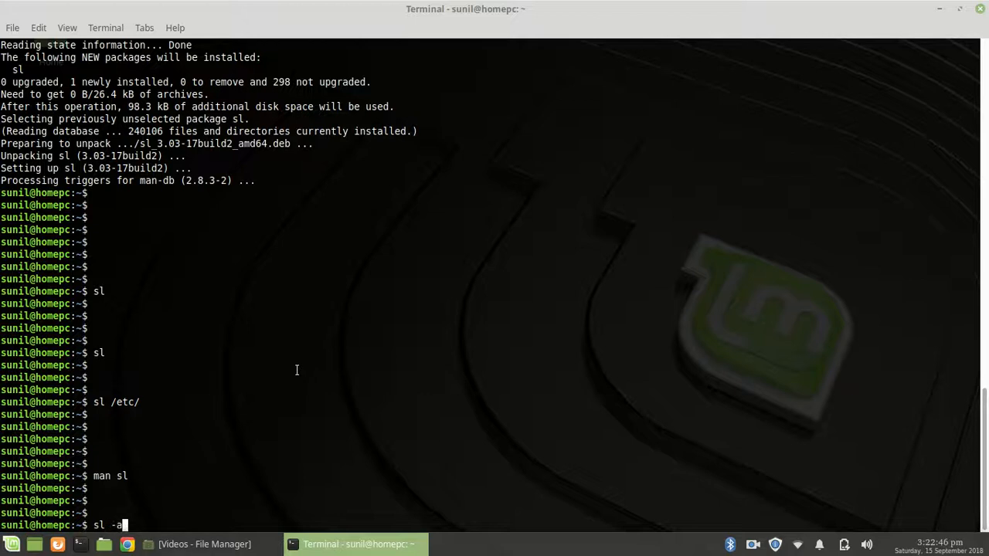
pyautogui.press('Return')
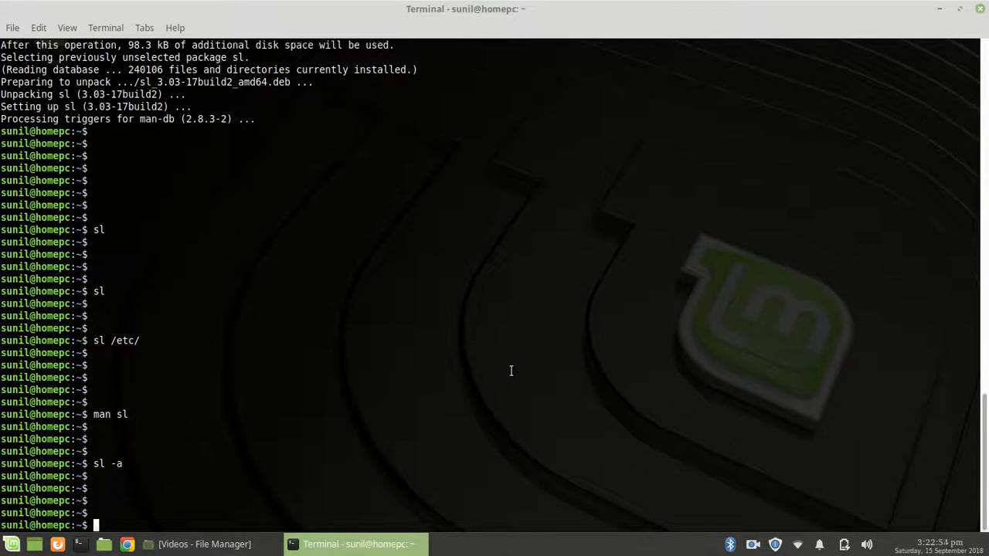
pyautogui.write('sl -l')
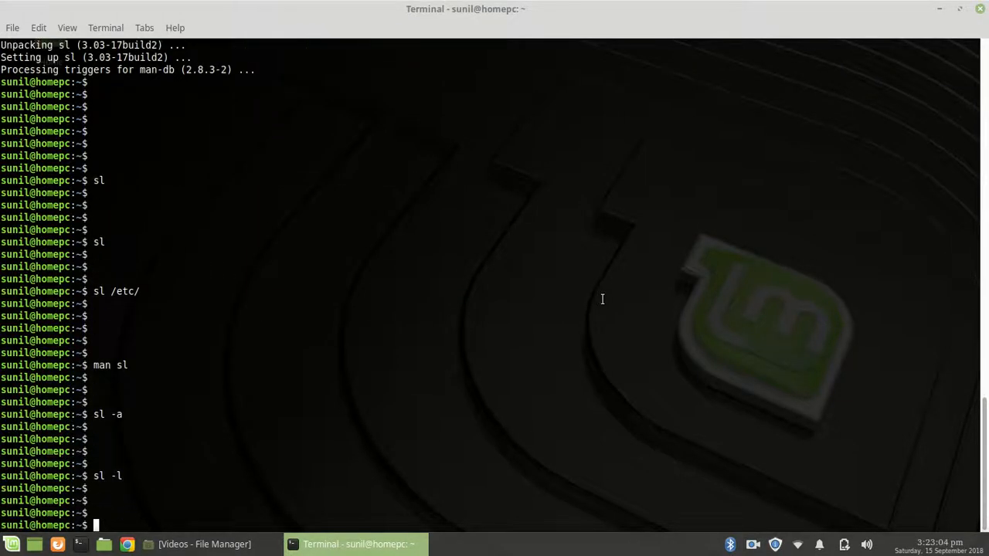
# Run sl -F and sl -e, returning to a prompt after each.
pyautogui.write('sl -F')
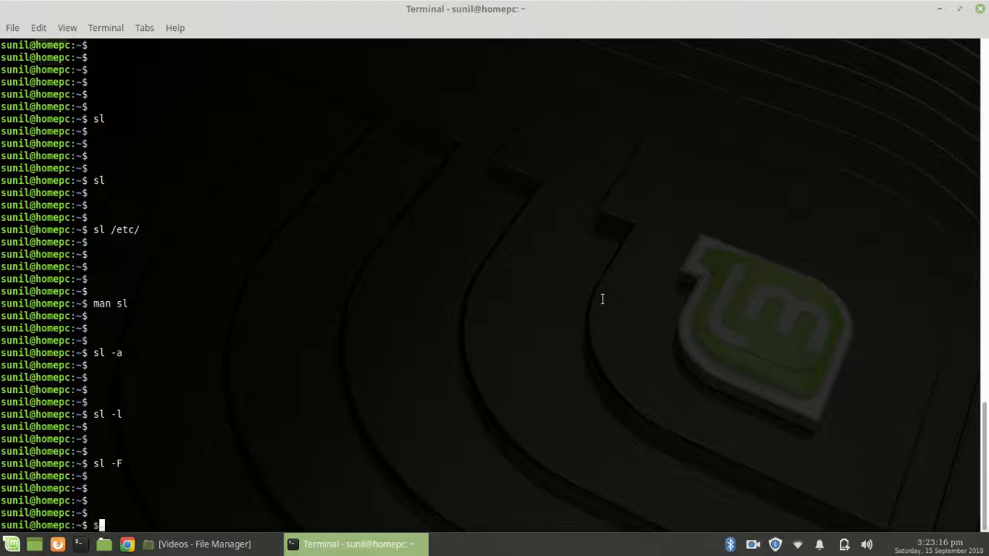
pyautogui.write('l -e')
pyautogui.press('Return')
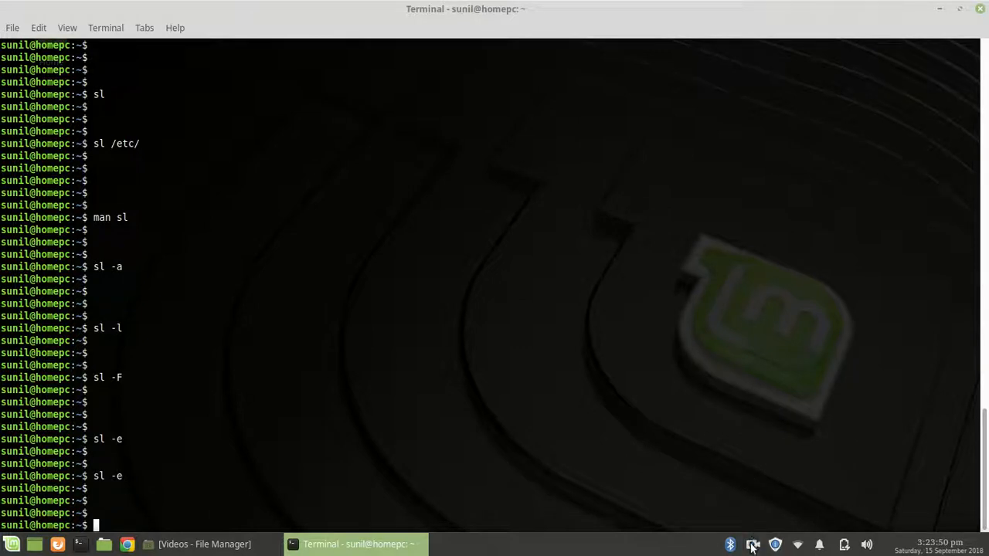
pyautogui.click(754, 544)
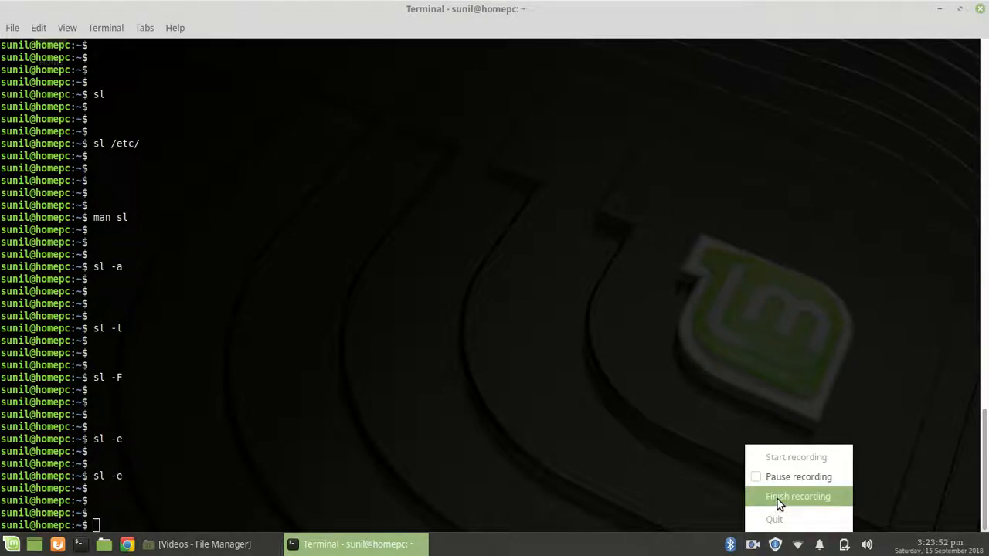